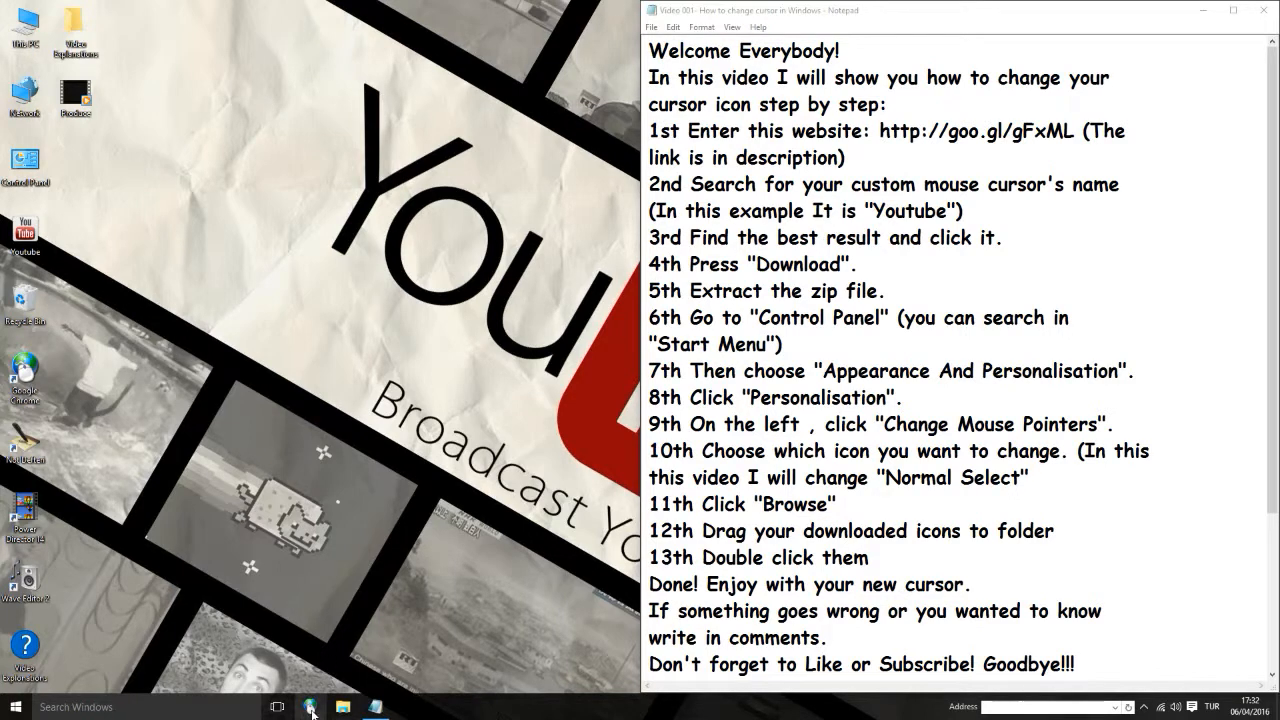
text(http://goo.gl/gFxML)
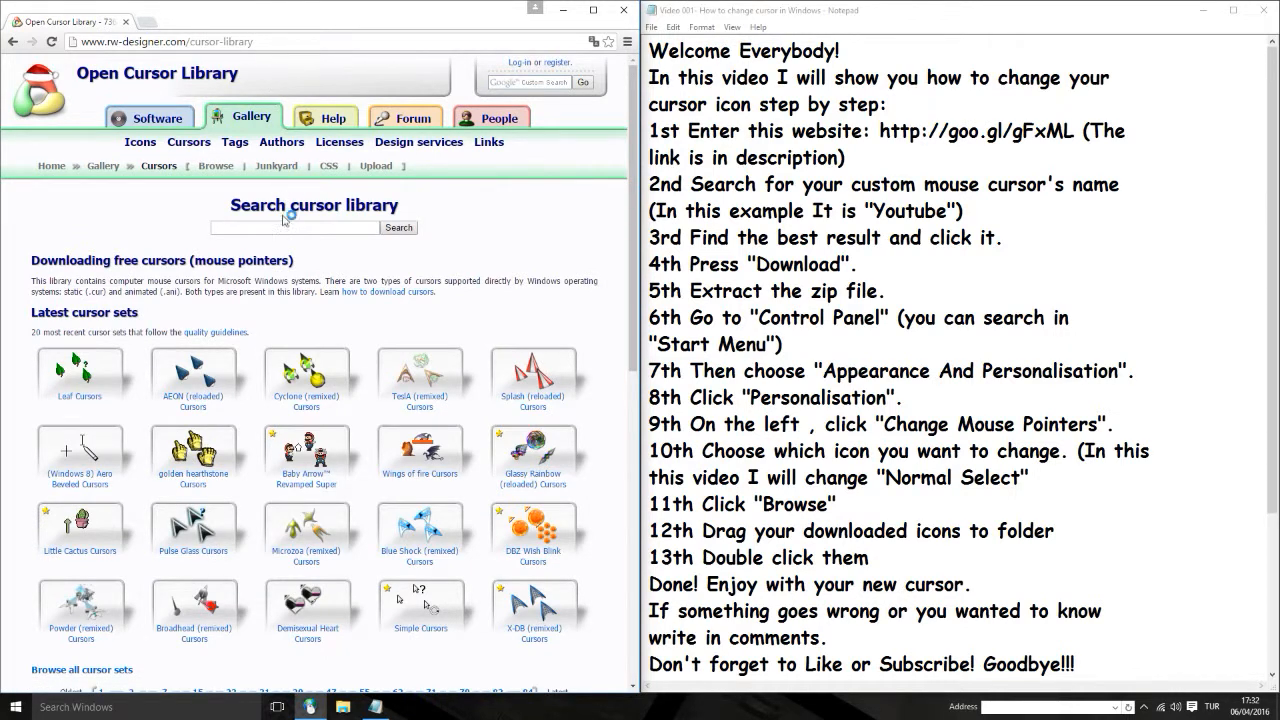
- Search Open Cursor Library for 'Youtube' and bring up the YOUTUBE icons cursor set
text(y)
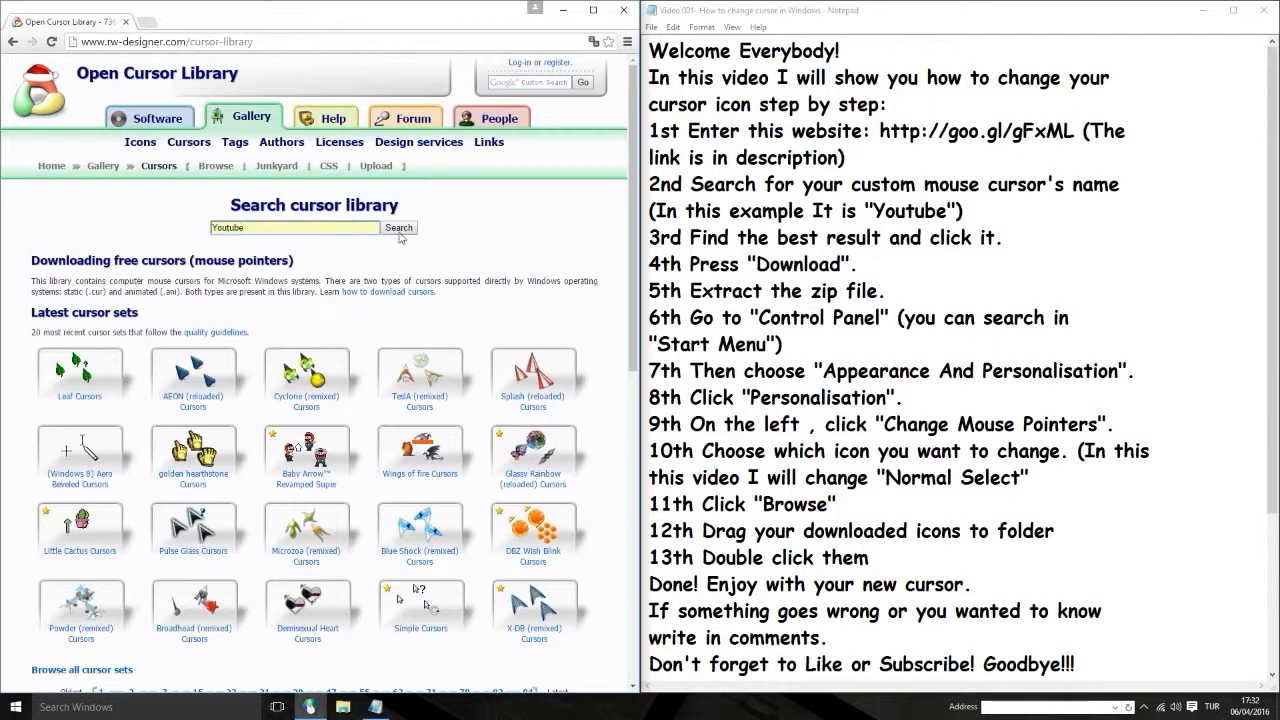
click(398, 228)
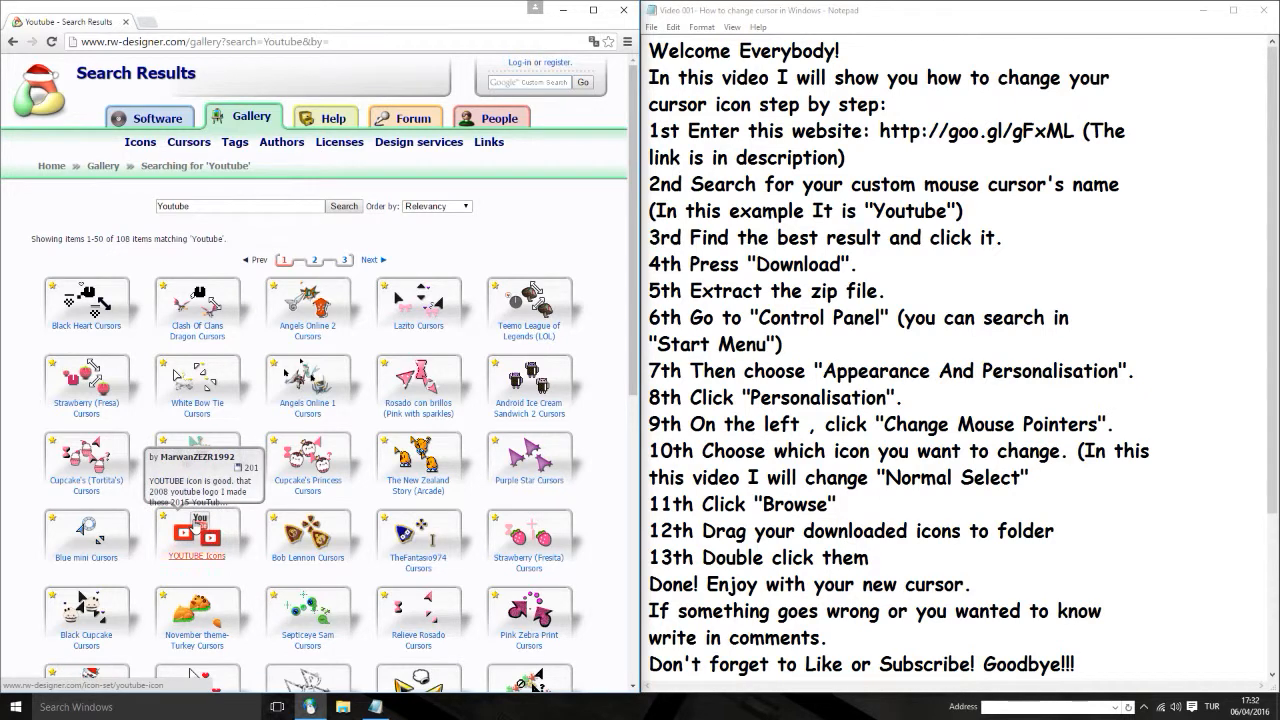
click(196, 532)
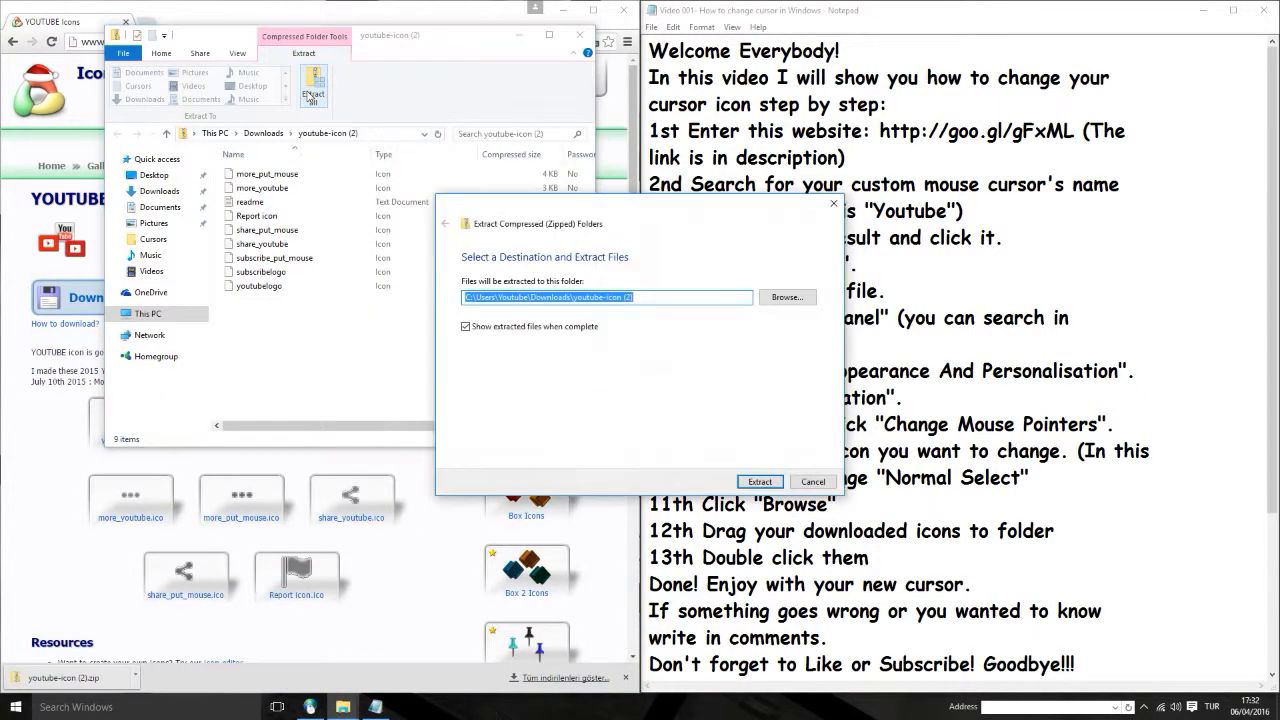
- Download the cursor set zip and extract it into a youtube-icon folder in Downloads
click(760, 480)
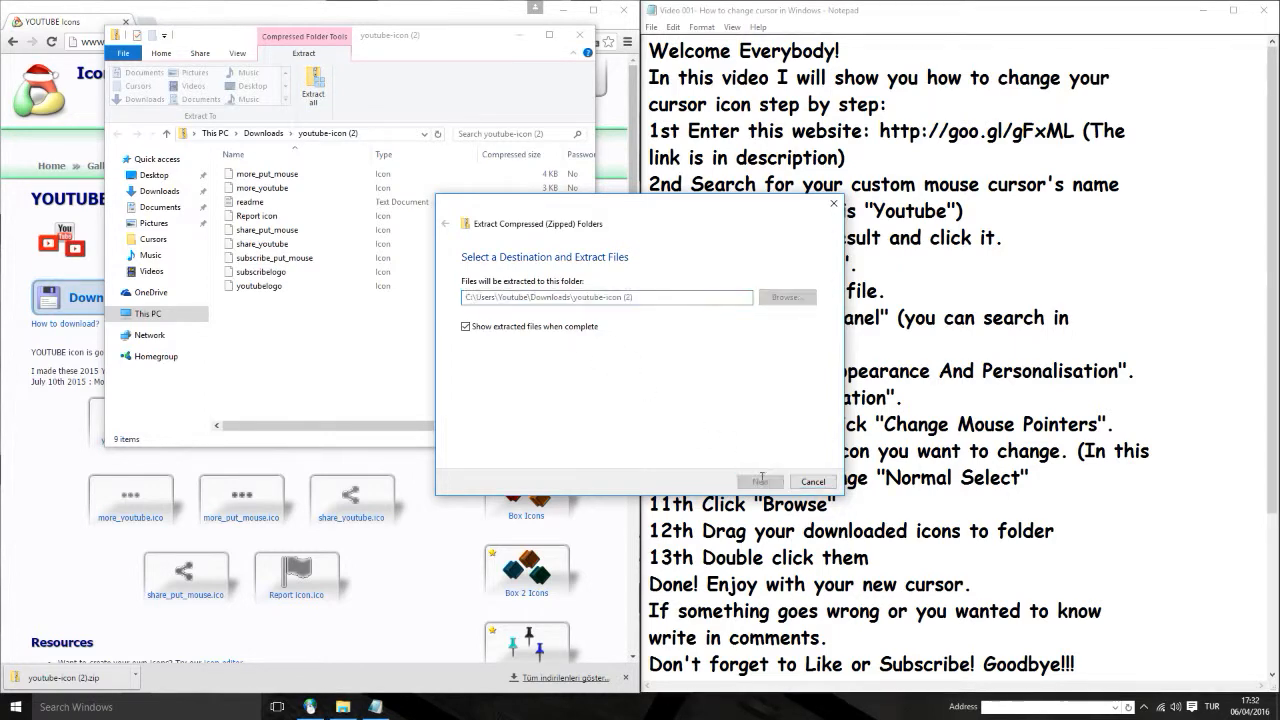
click(760, 480)
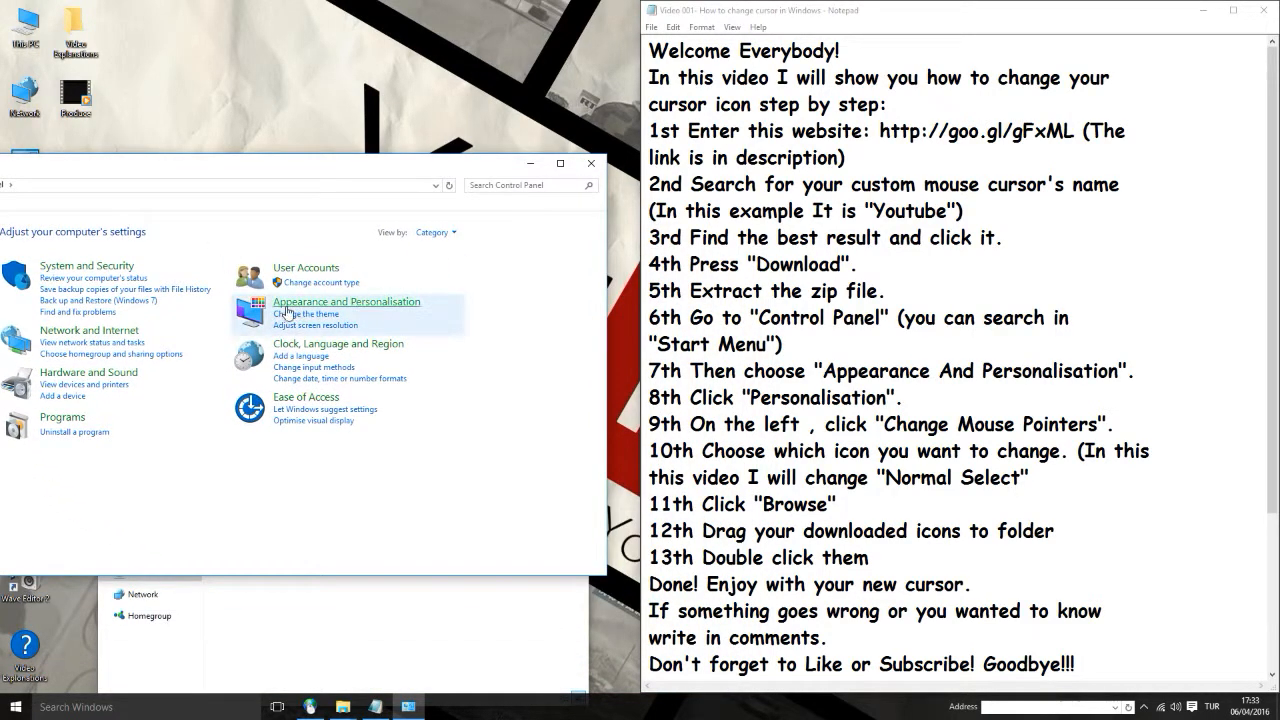
- Reach Mouse Properties' pointer list via Appearance and Personalisation, then Personalisation's Change mouse pointers
click(348, 300)
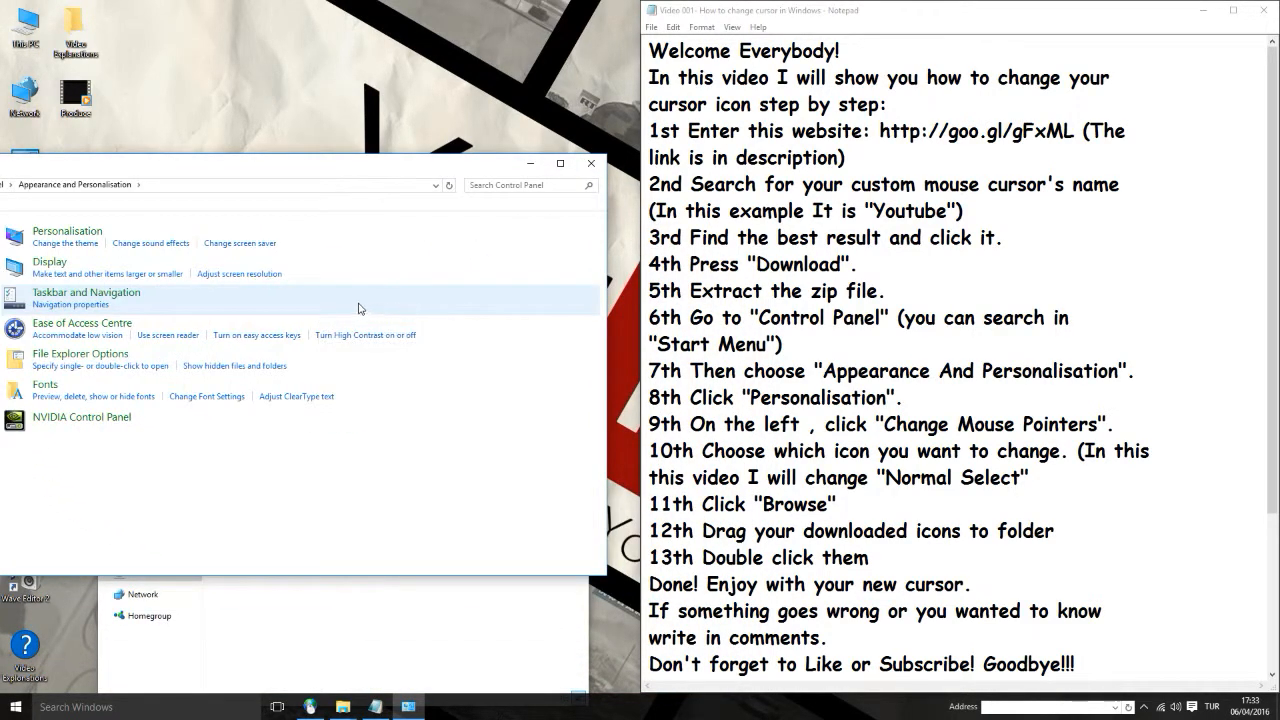
mouse_move(68, 230)
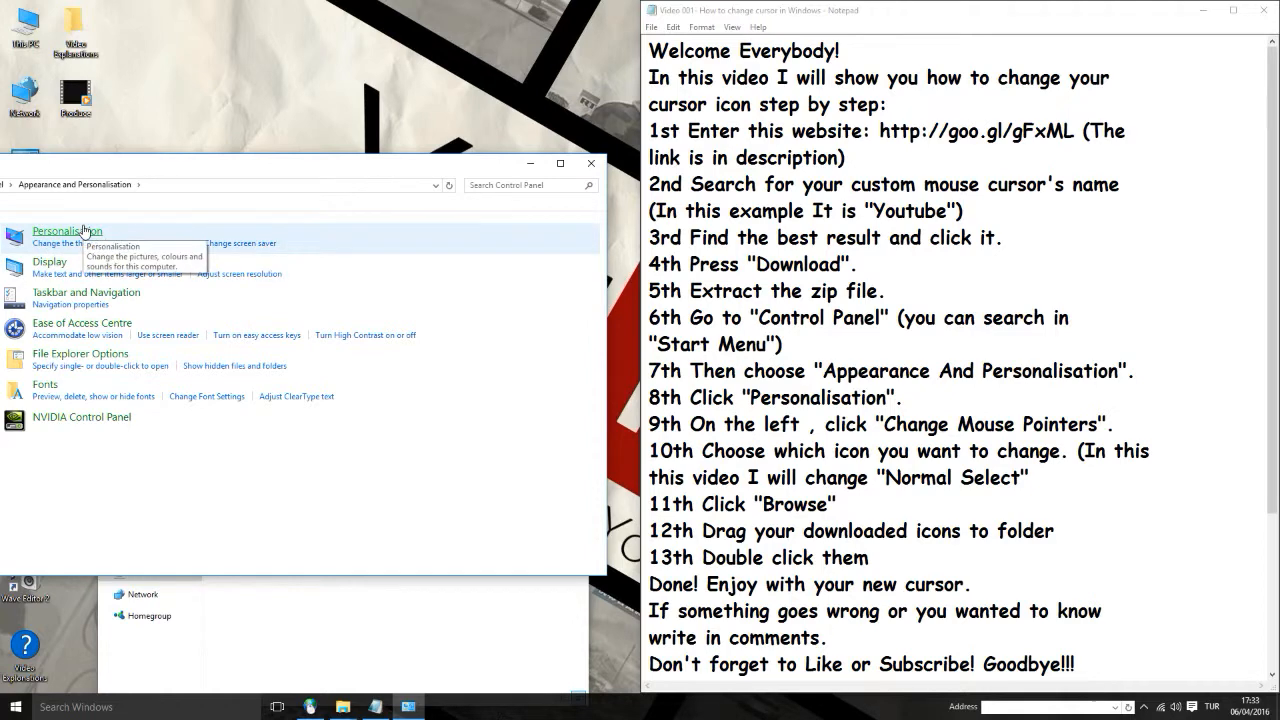
click(68, 230)
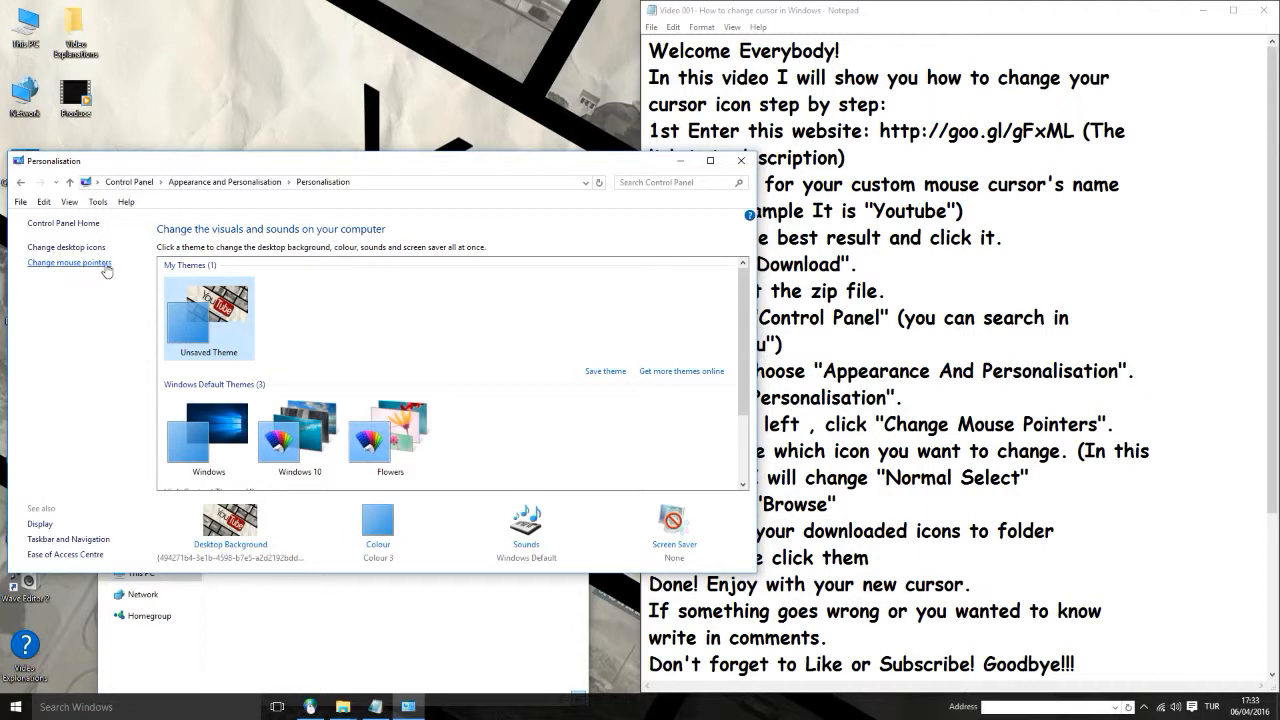
click(68, 262)
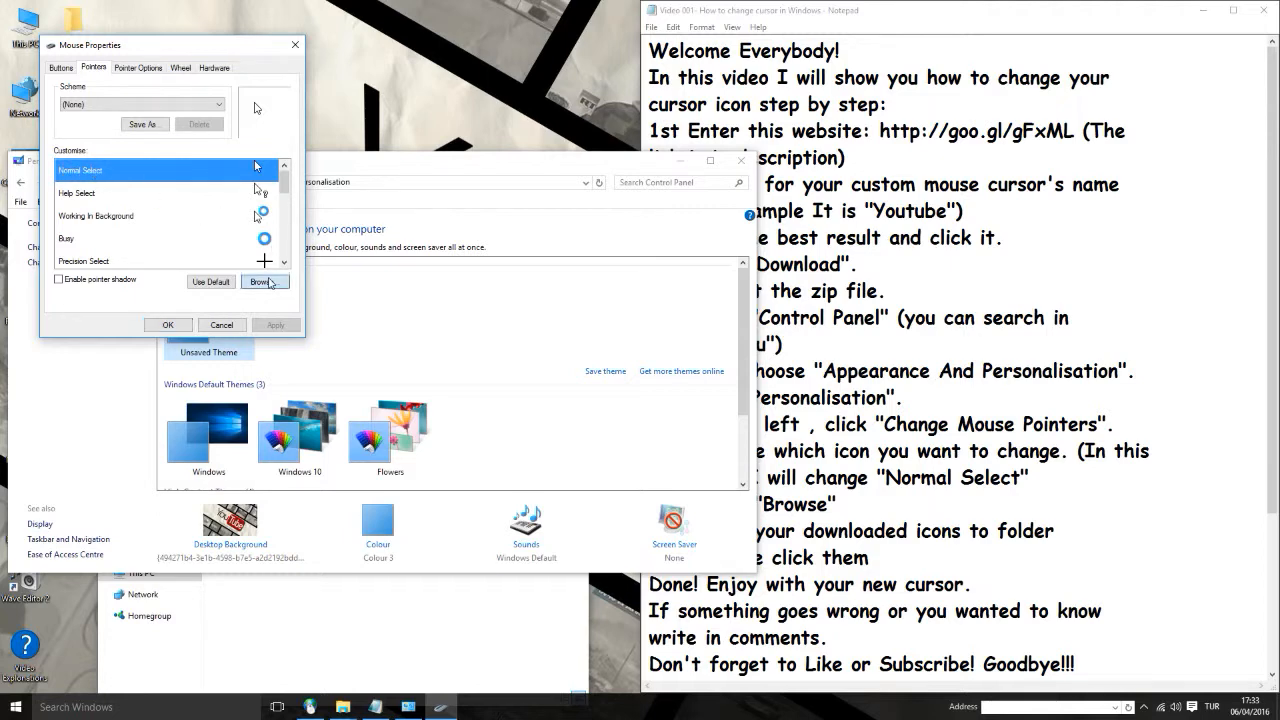
- Assign the downloaded subscribelogo cursor to the Normal Select pointer and apply the change
click(262, 282)
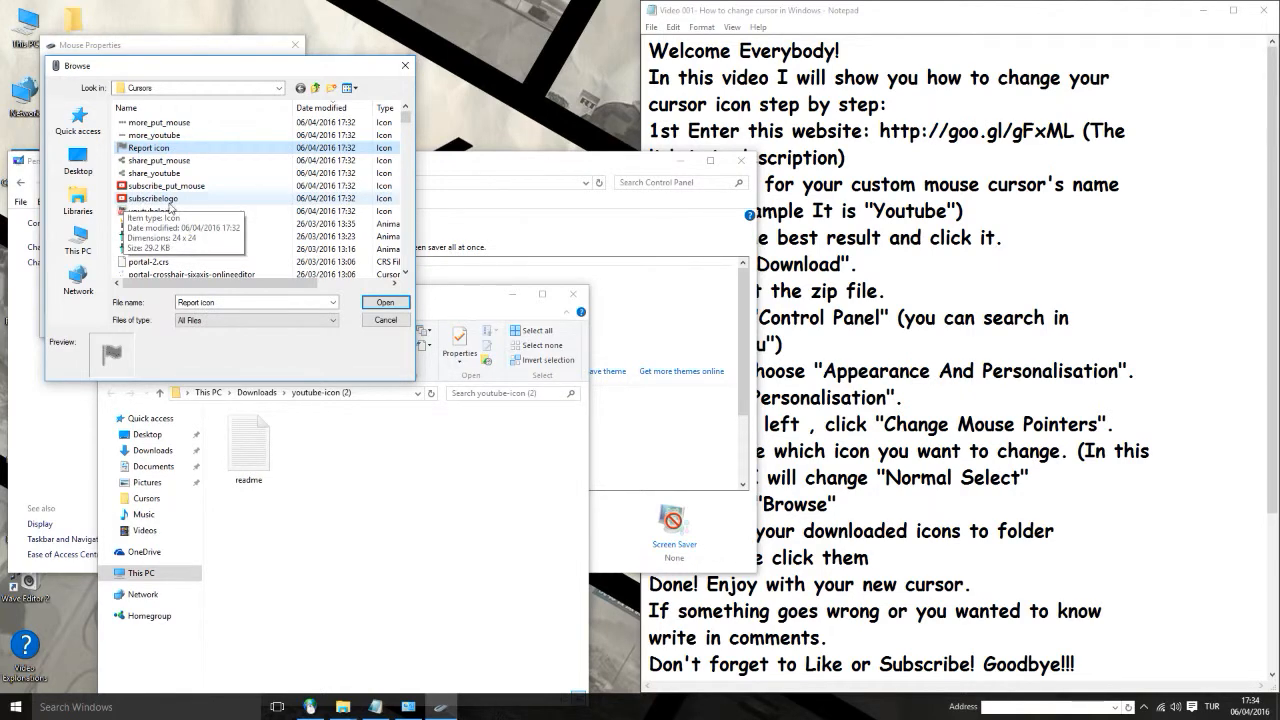
click(152, 198)
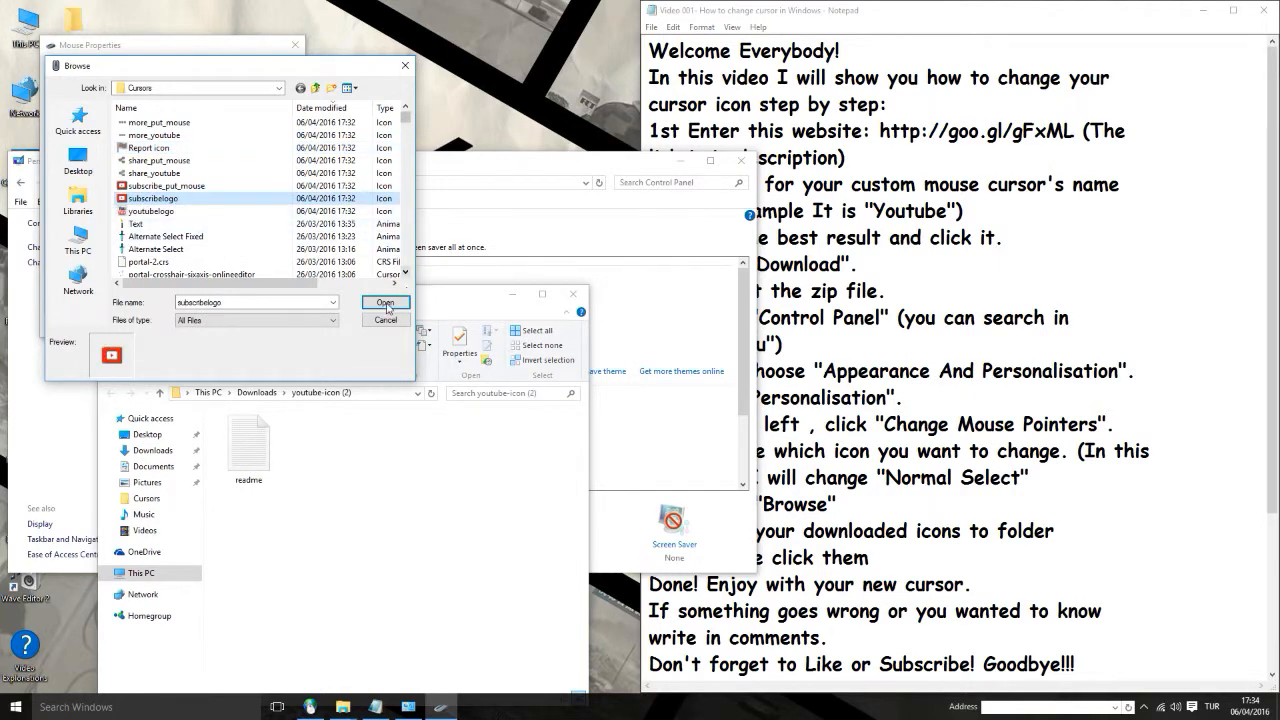
click(384, 302)
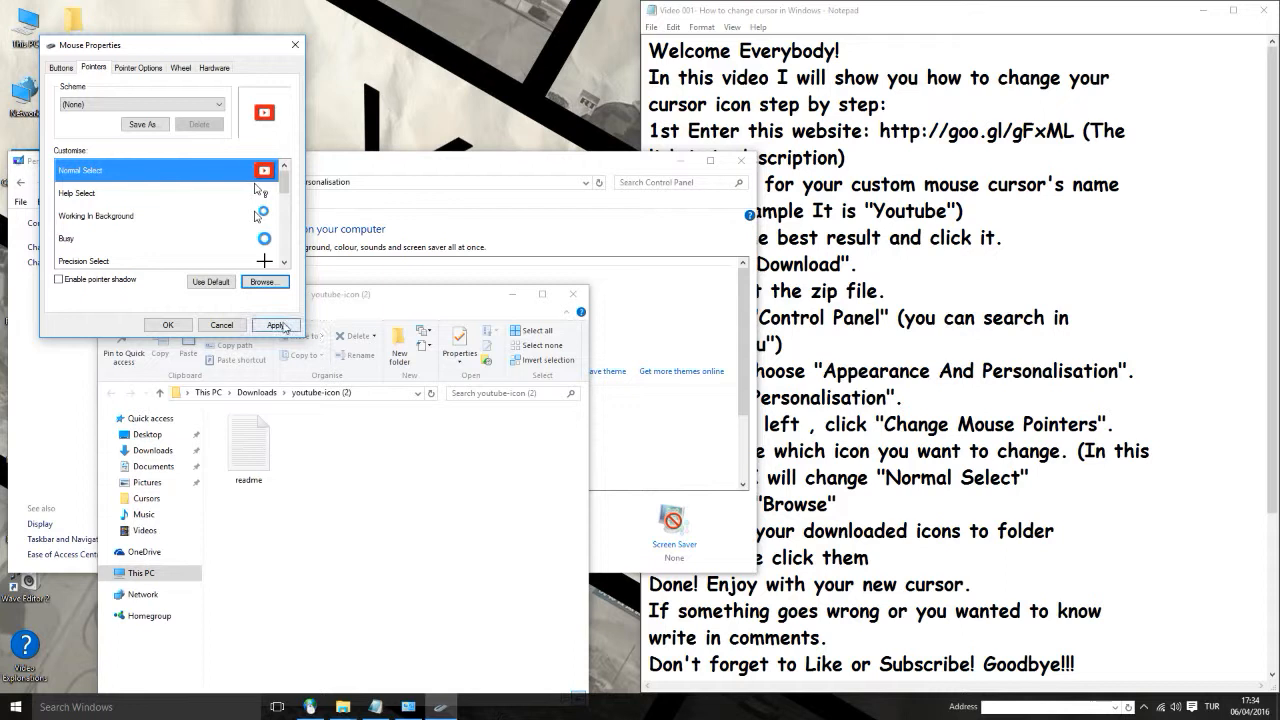
click(276, 324)
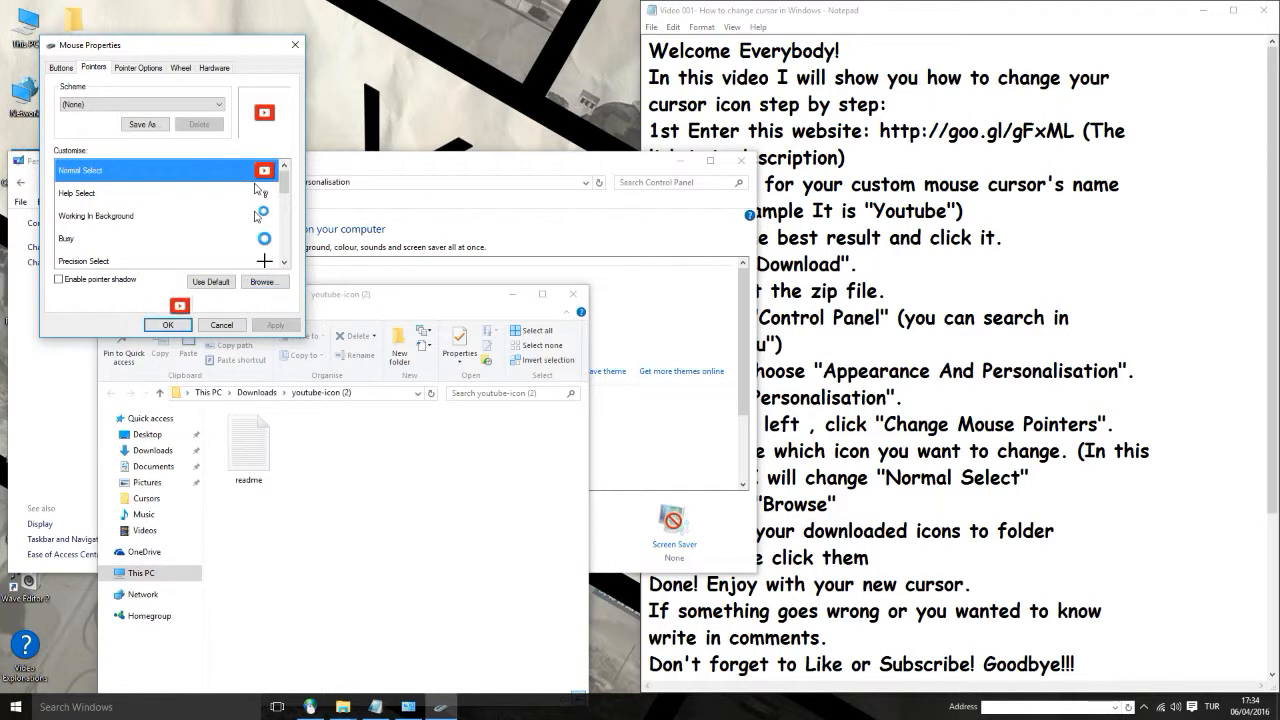